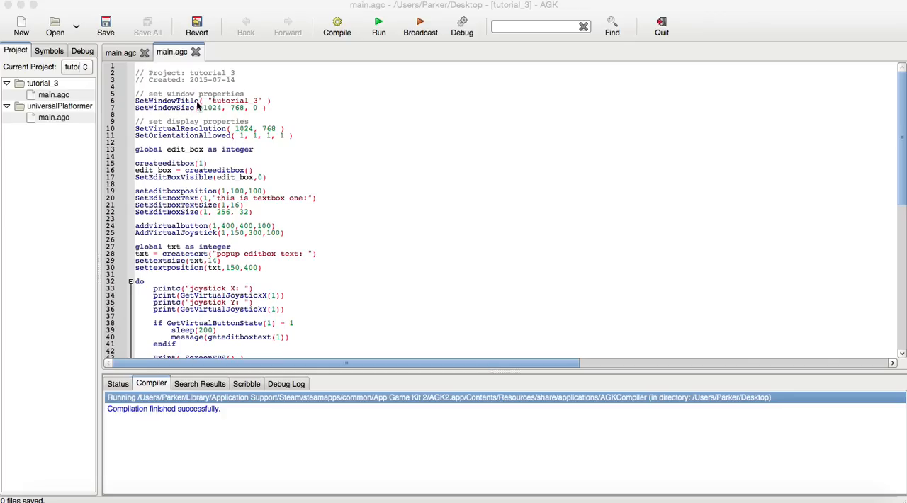
mouse_move(193, 113)
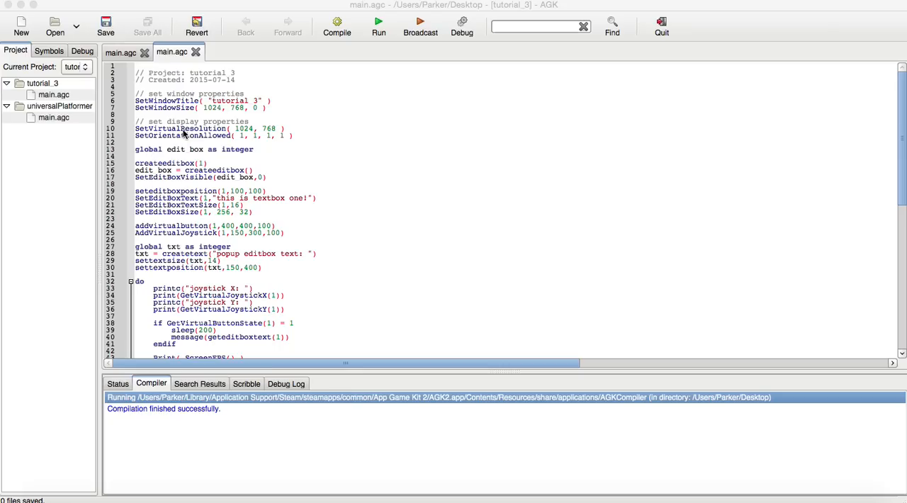
mouse_move(159, 142)
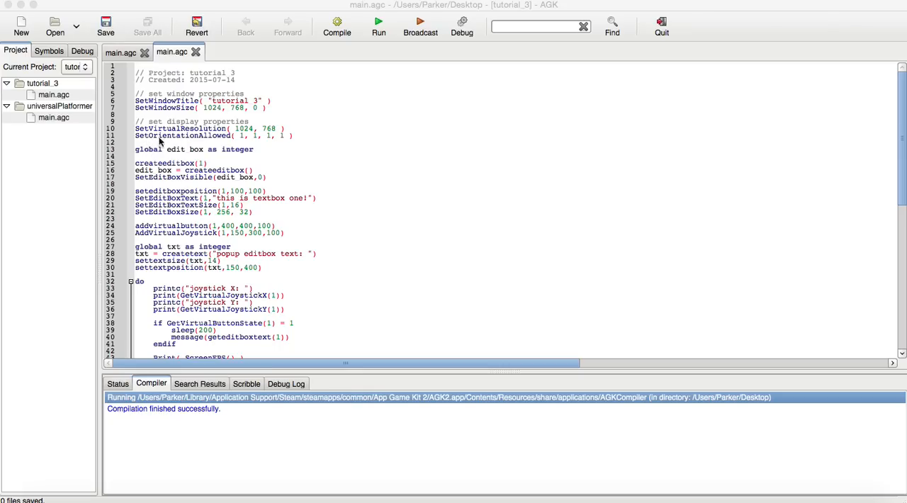
mouse_move(238, 142)
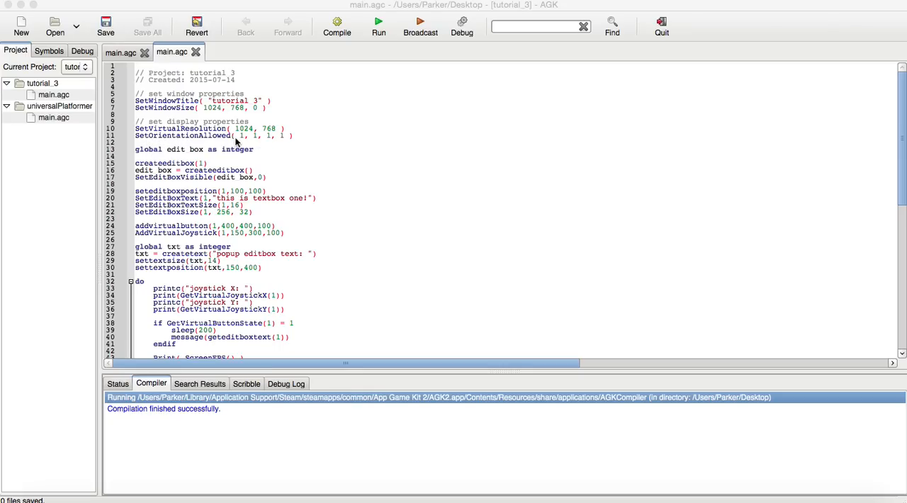
mouse_move(244, 140)
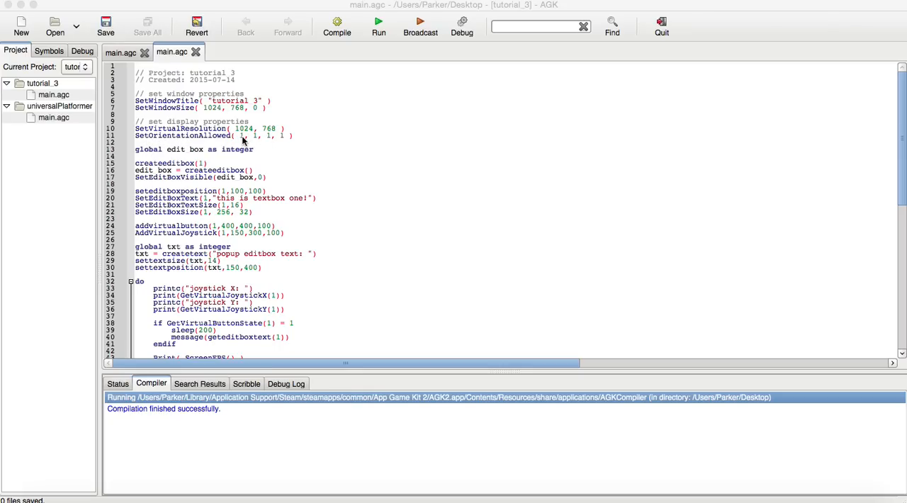
mouse_move(206, 144)
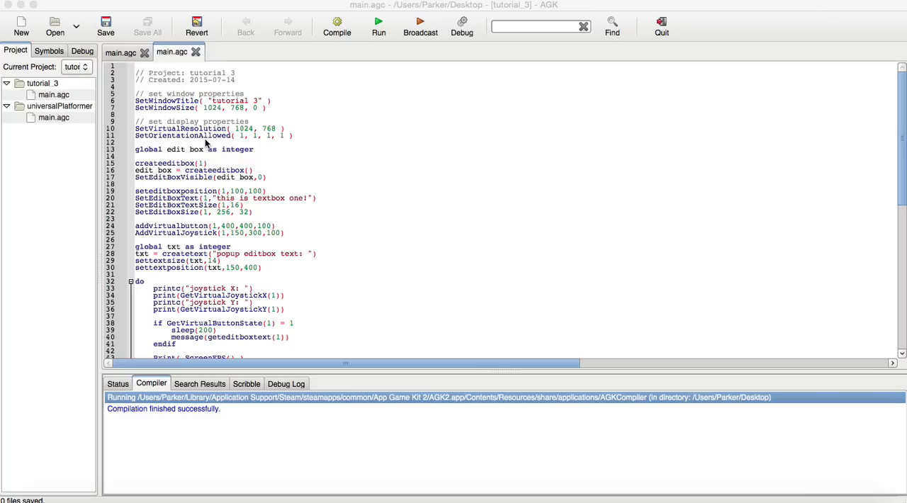
mouse_move(275, 139)
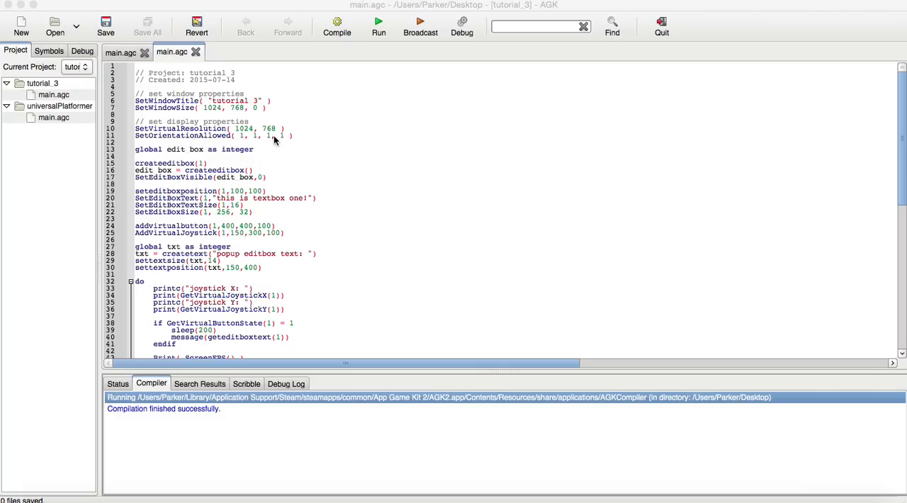
mouse_move(271, 145)
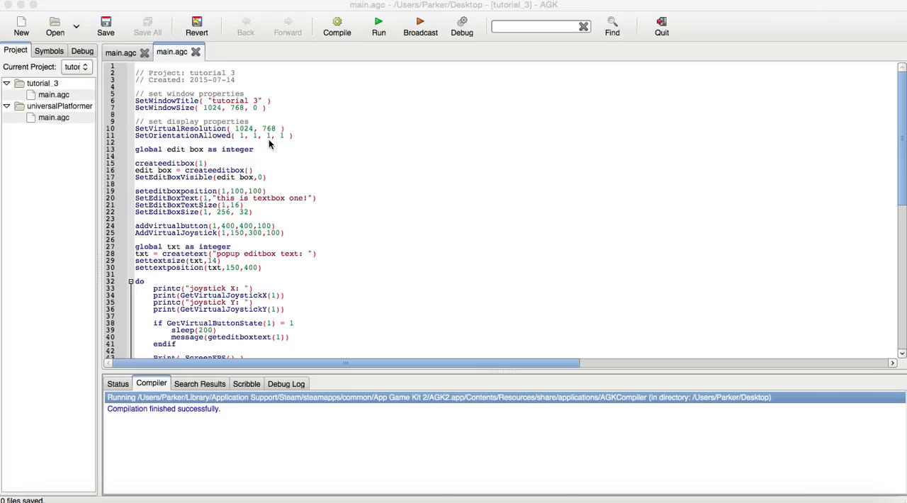
mouse_move(243, 141)
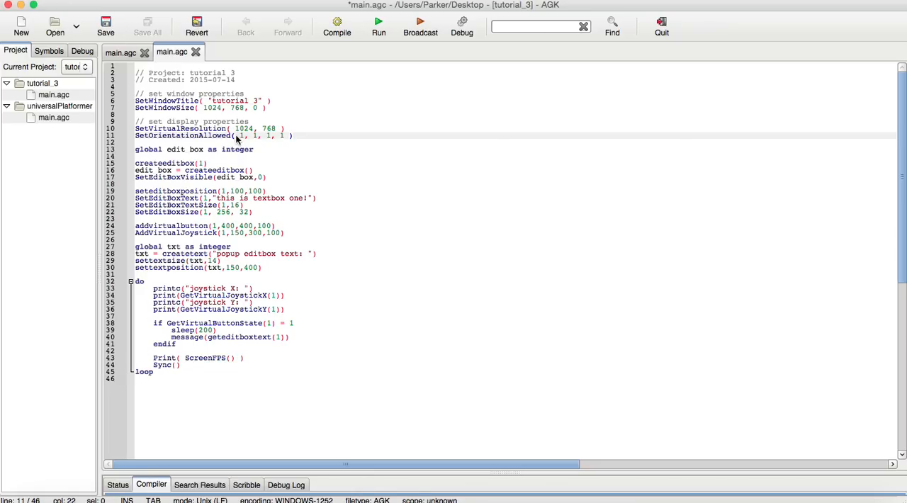
mouse_move(238, 135)
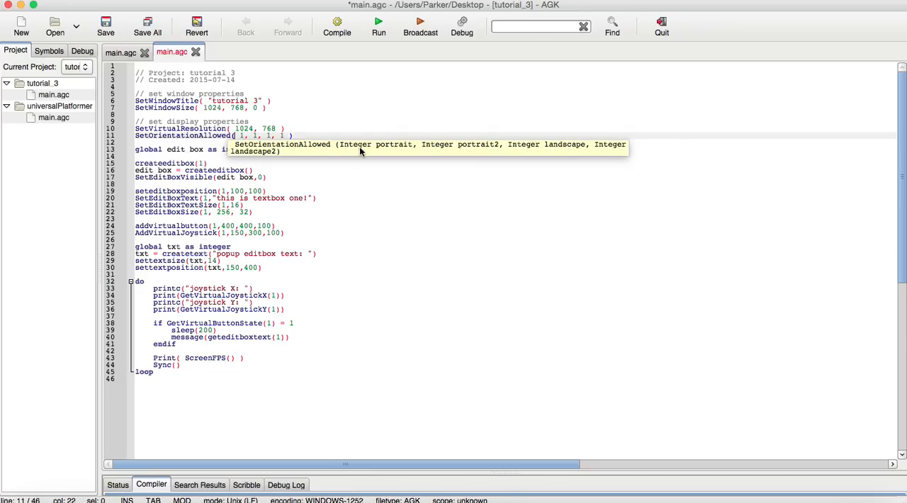
mouse_move(486, 153)
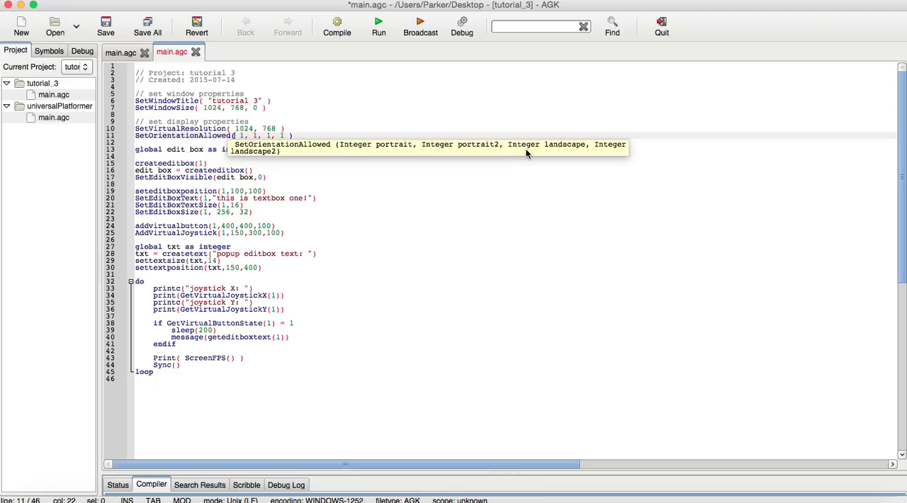
mouse_move(573, 153)
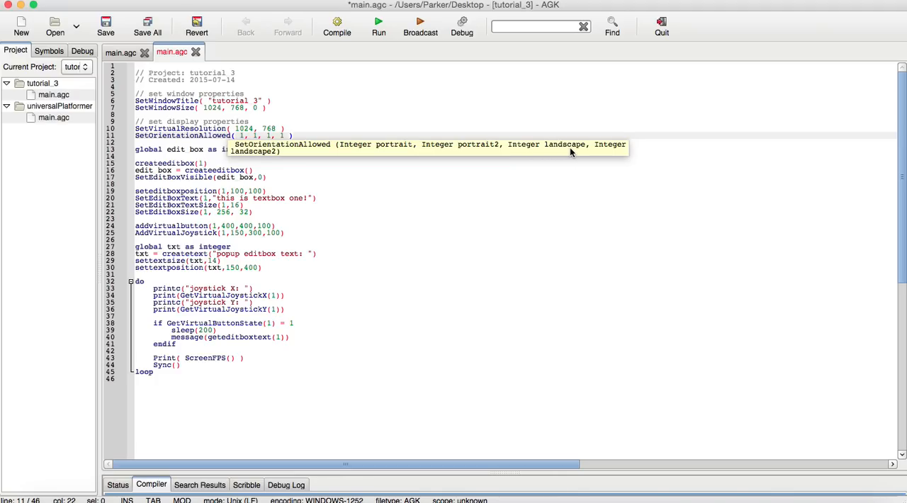
mouse_move(276, 156)
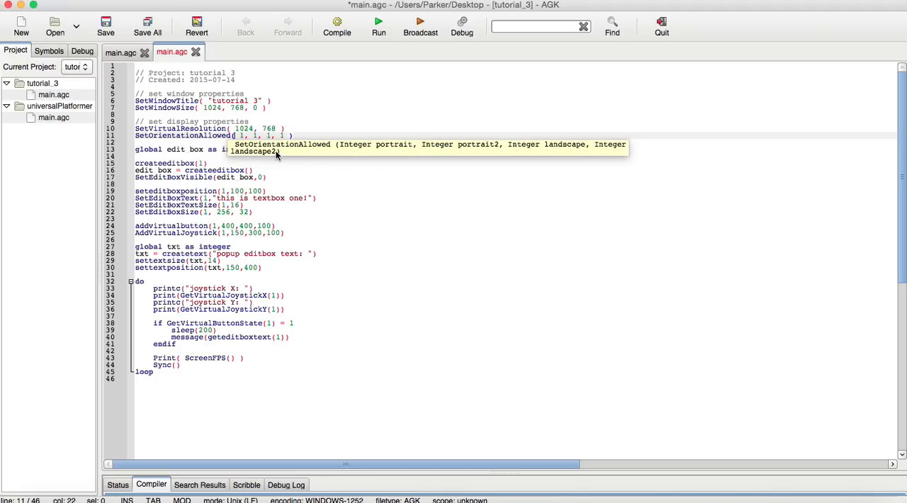
mouse_move(284, 176)
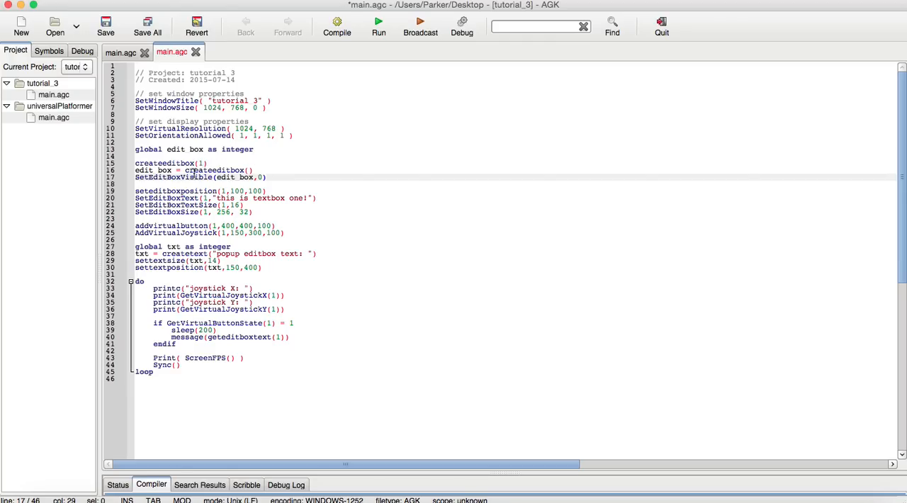
- Place the cursor in line 8 to add windowed-mode parameter 0 to SetWindowSize( 1024, 768 )
left_click(266, 178)
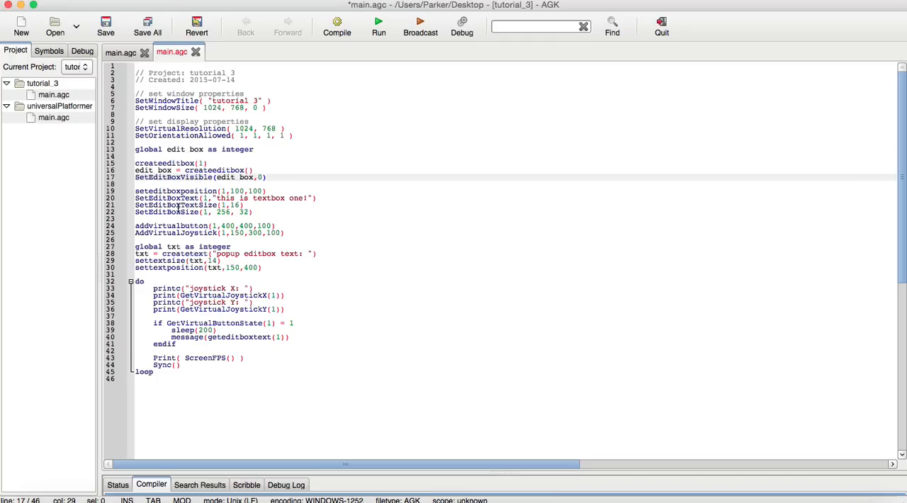
mouse_move(230, 193)
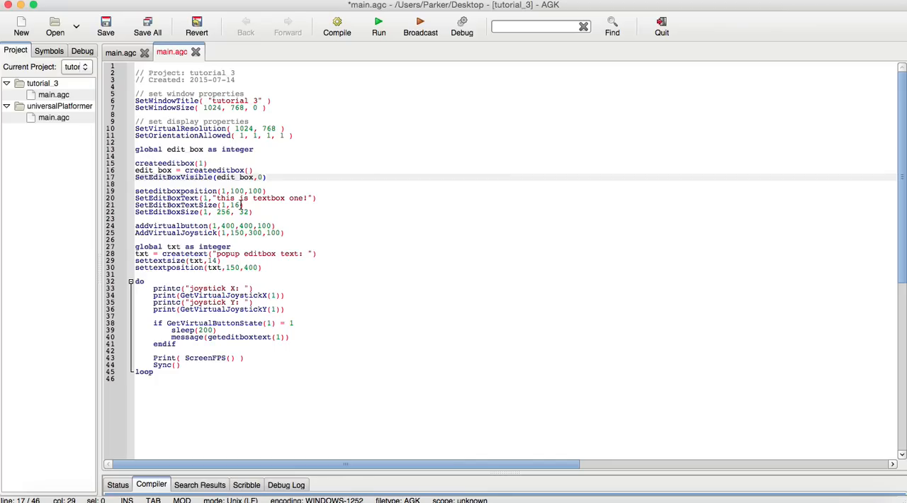
left_click(266, 177)
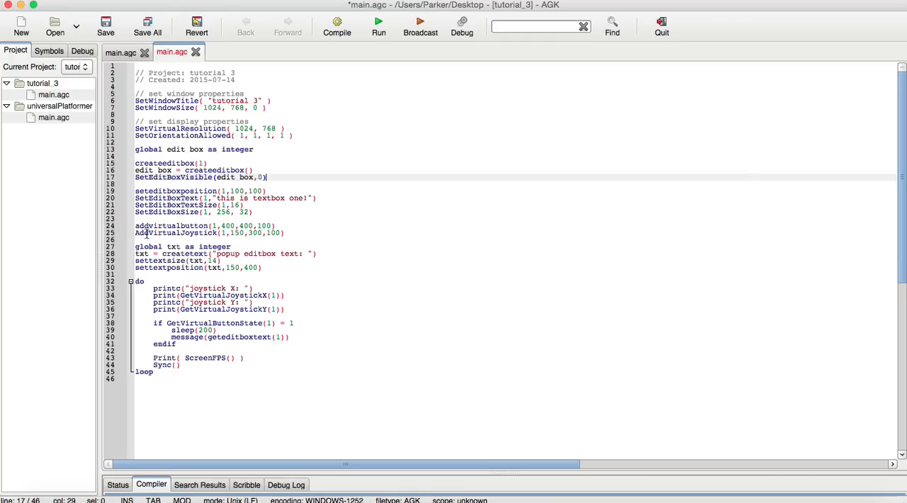
mouse_move(261, 234)
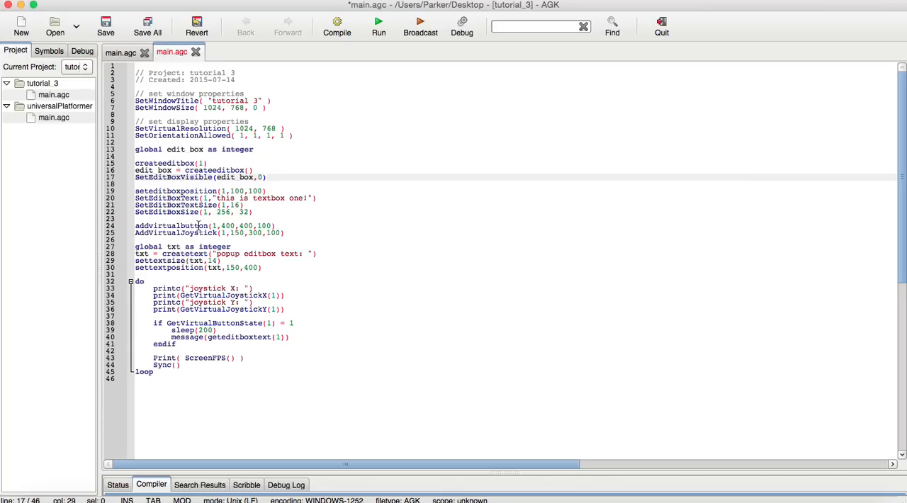
left_click(267, 178)
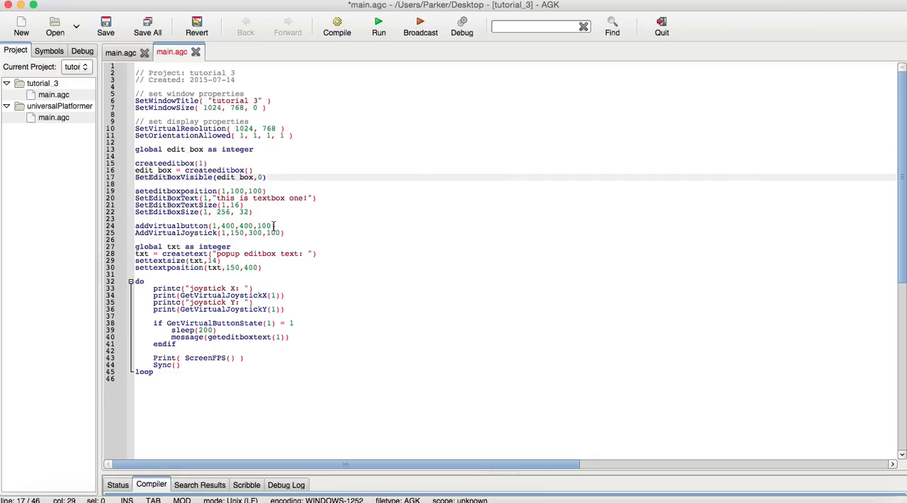
left_click(267, 178)
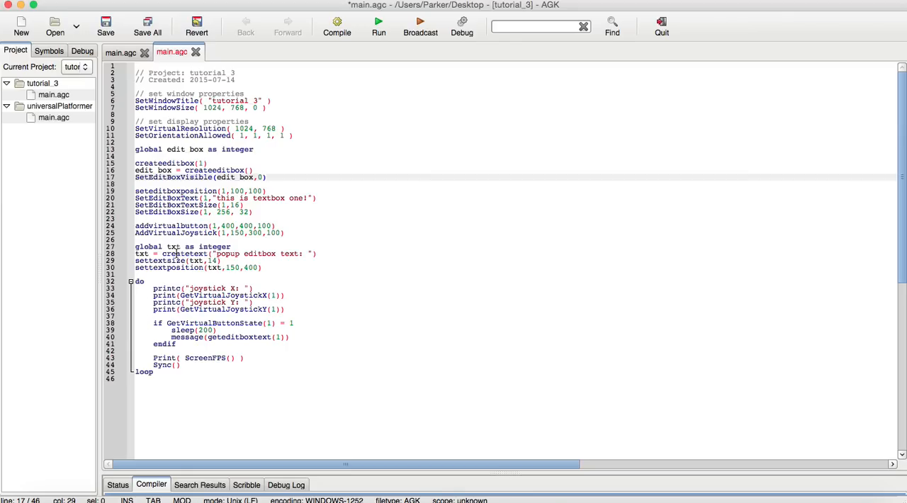
left_click(266, 177)
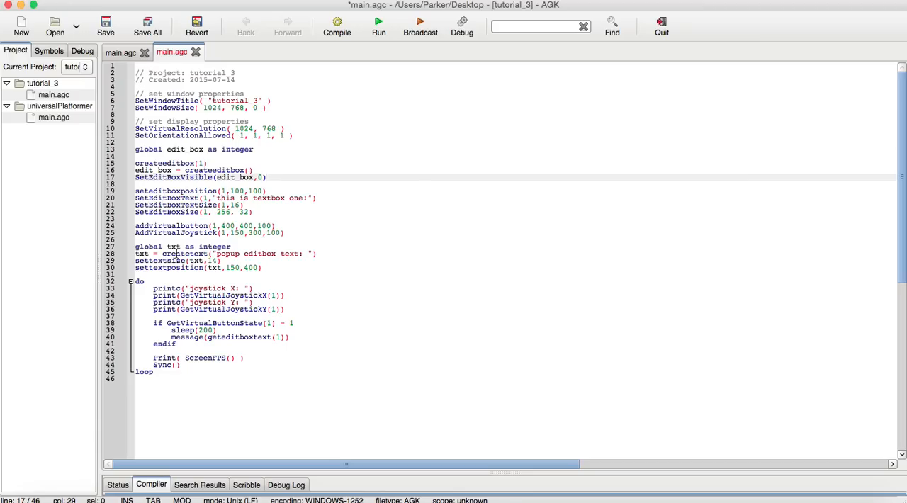
left_click(266, 178)
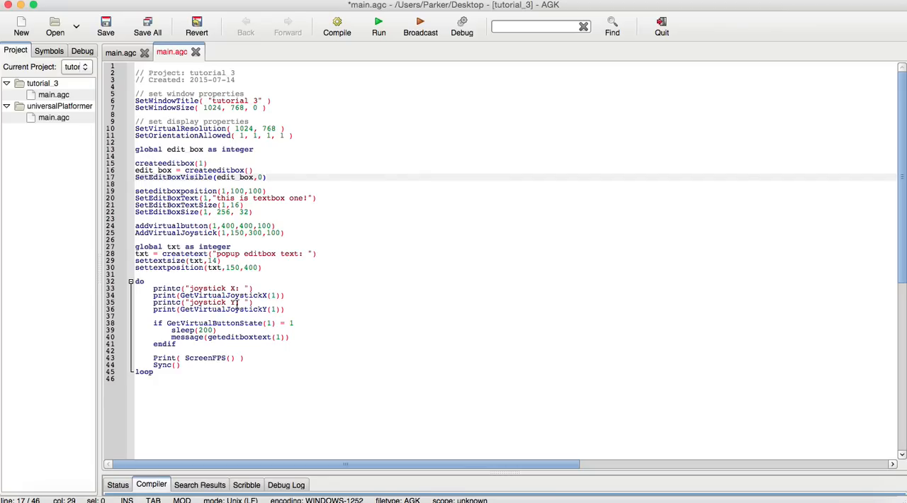
left_click(268, 178)
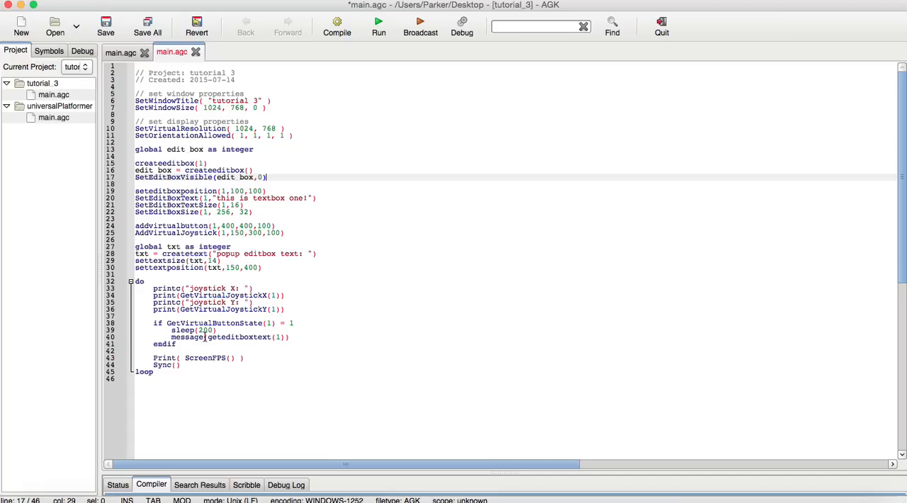
double_click(187, 337)
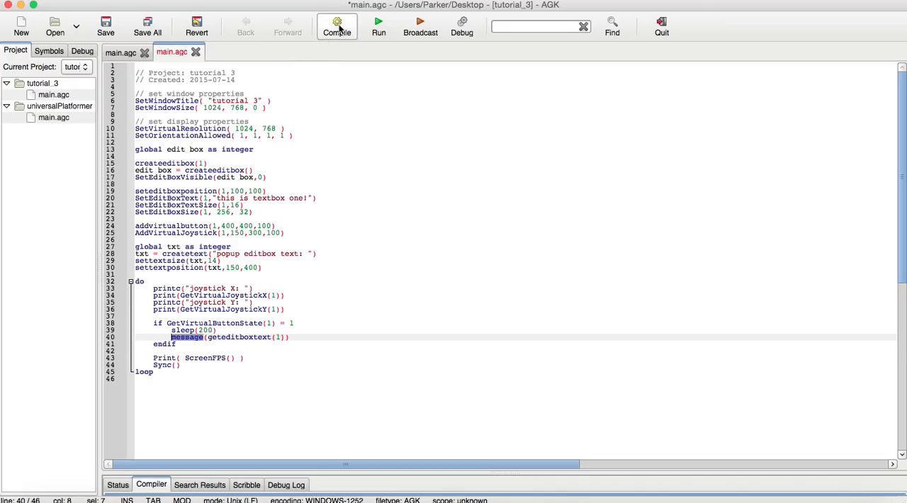
- Compile tutorial_3 and run it so its window shows the textbox, joystick and button
left_click(337, 25)
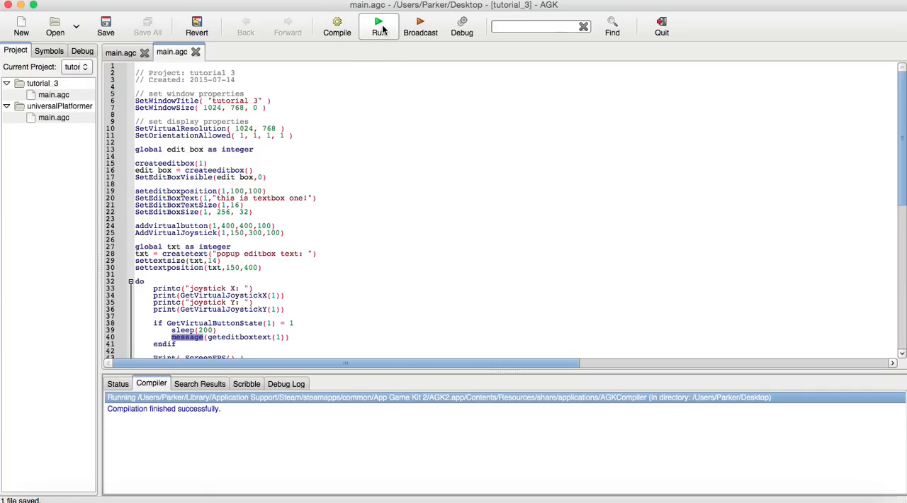
left_click(378, 22)
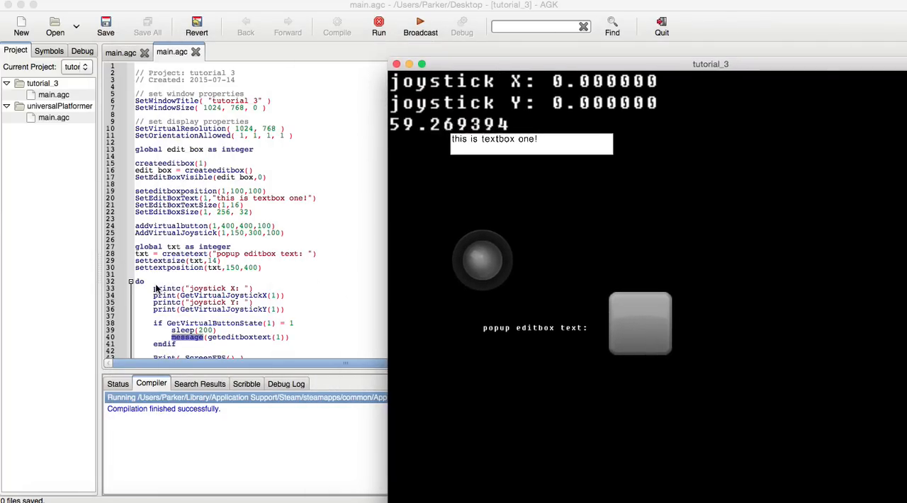
mouse_move(362, 232)
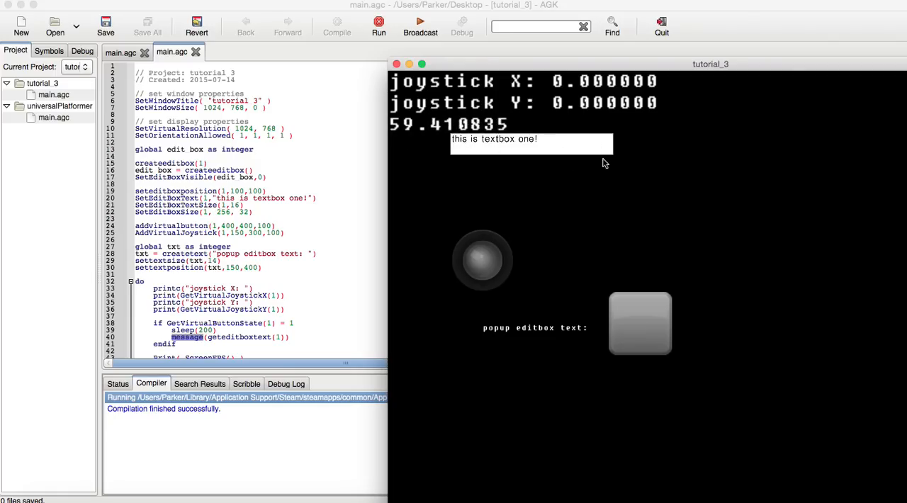
mouse_move(470, 145)
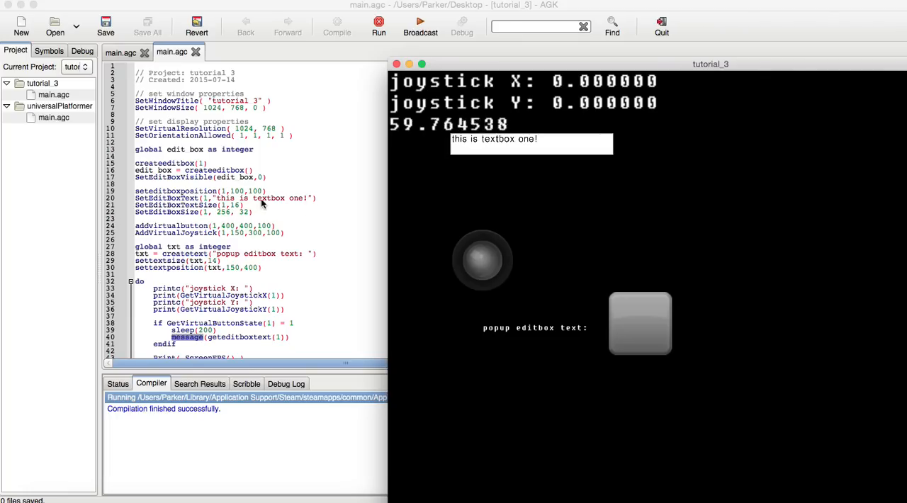
mouse_move(489, 346)
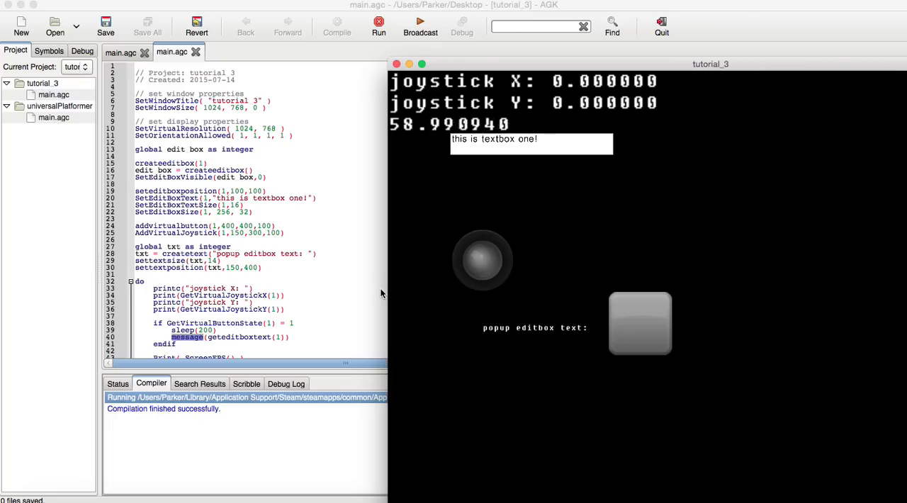
mouse_move(589, 375)
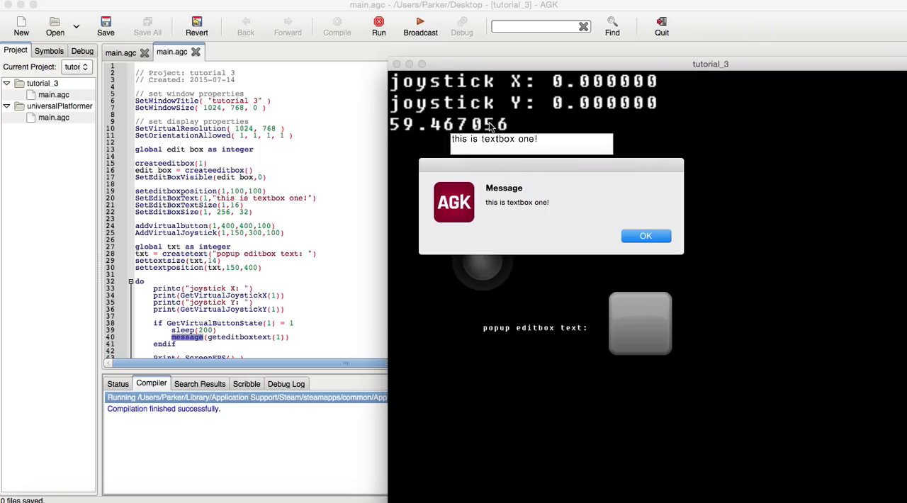
mouse_move(512, 187)
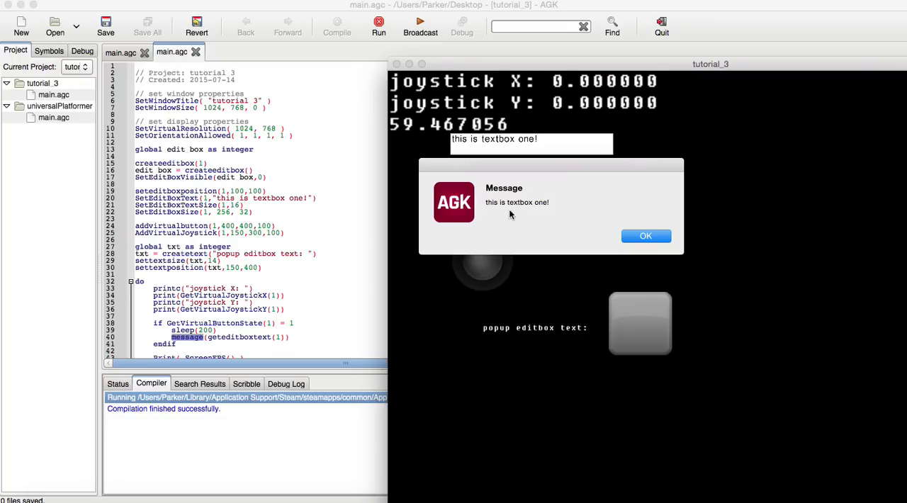
mouse_move(533, 221)
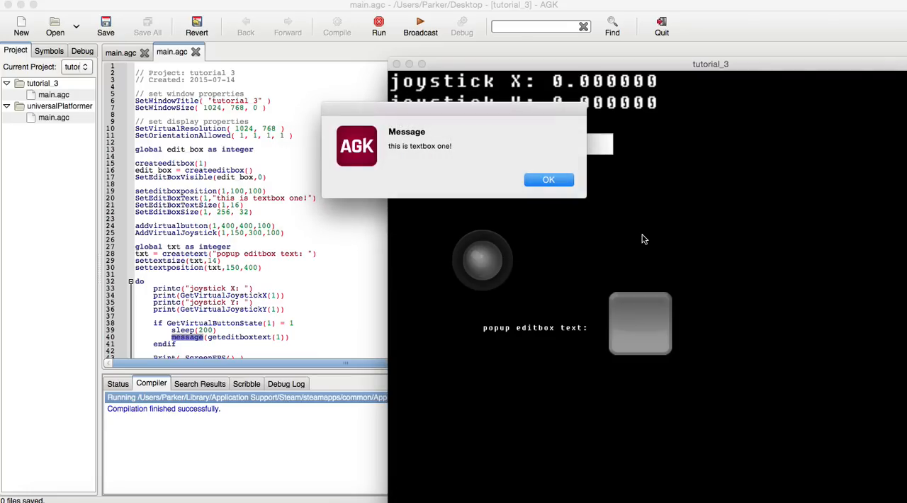
left_click(549, 180)
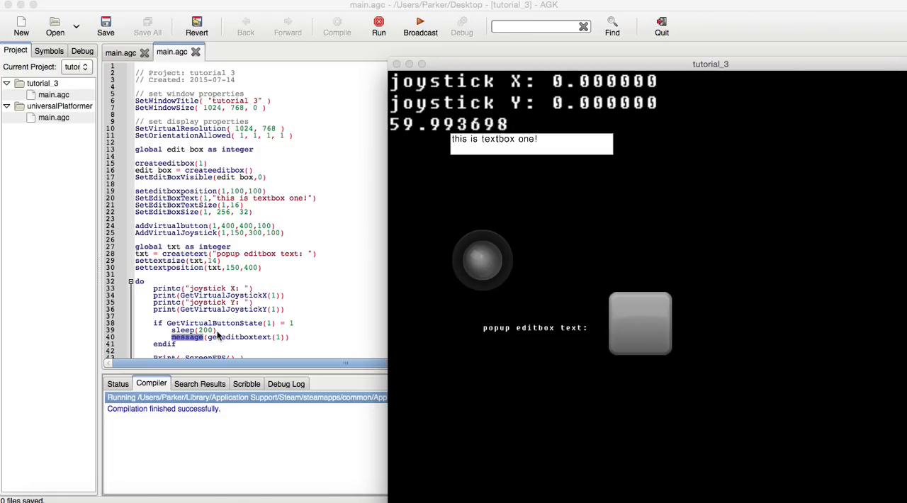
mouse_move(596, 214)
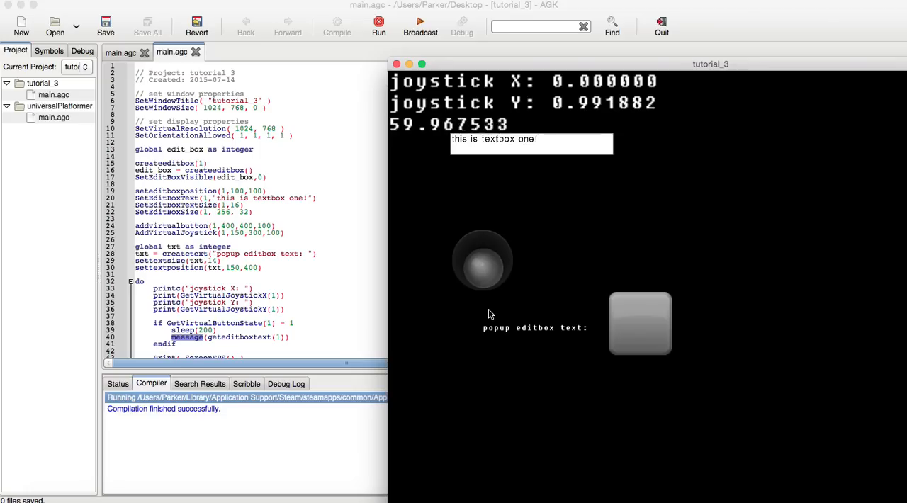
- Push the virtual joystick up then sideways so the Y and X readouts change from zero
left_click_drag(490, 314, 485, 271)
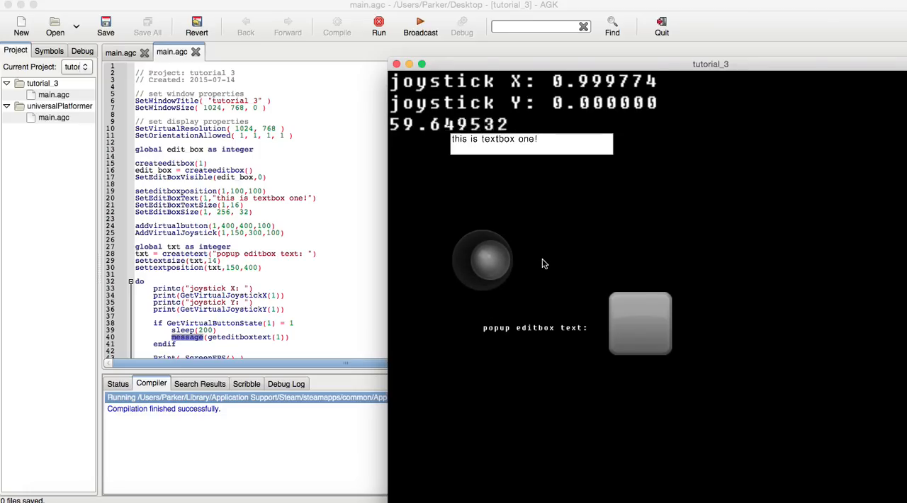
left_click_drag(510, 262, 484, 261)
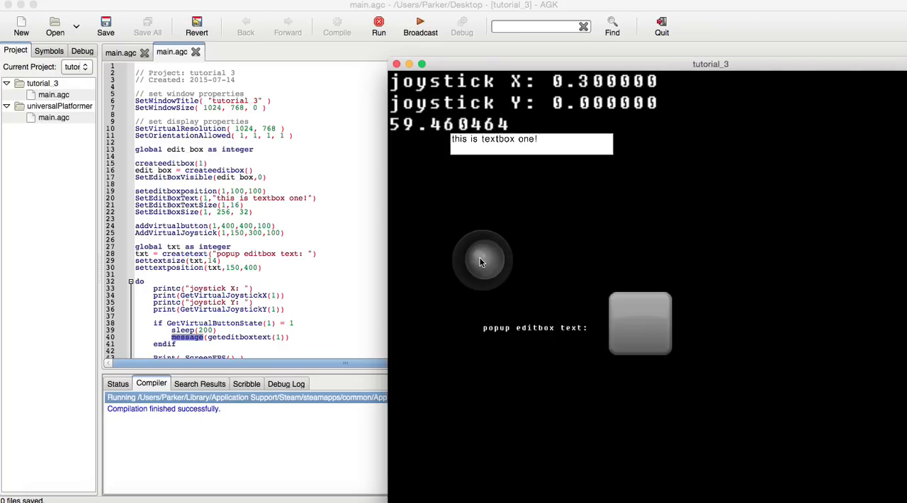